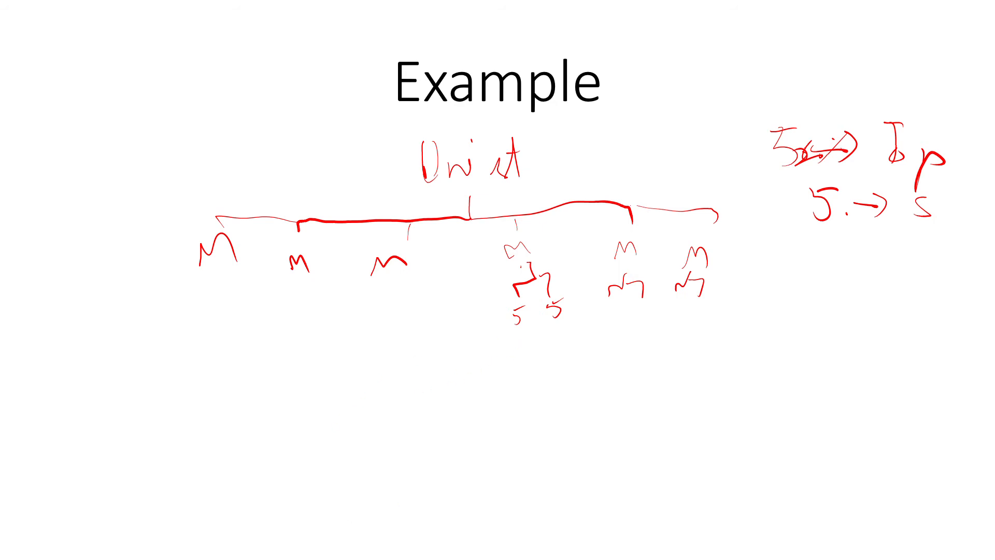
left_click(535, 381)
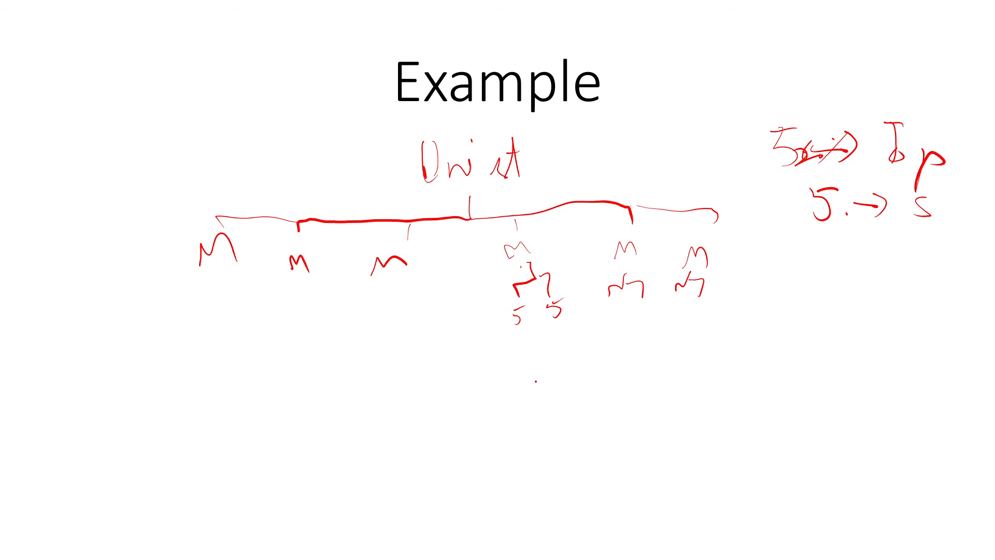